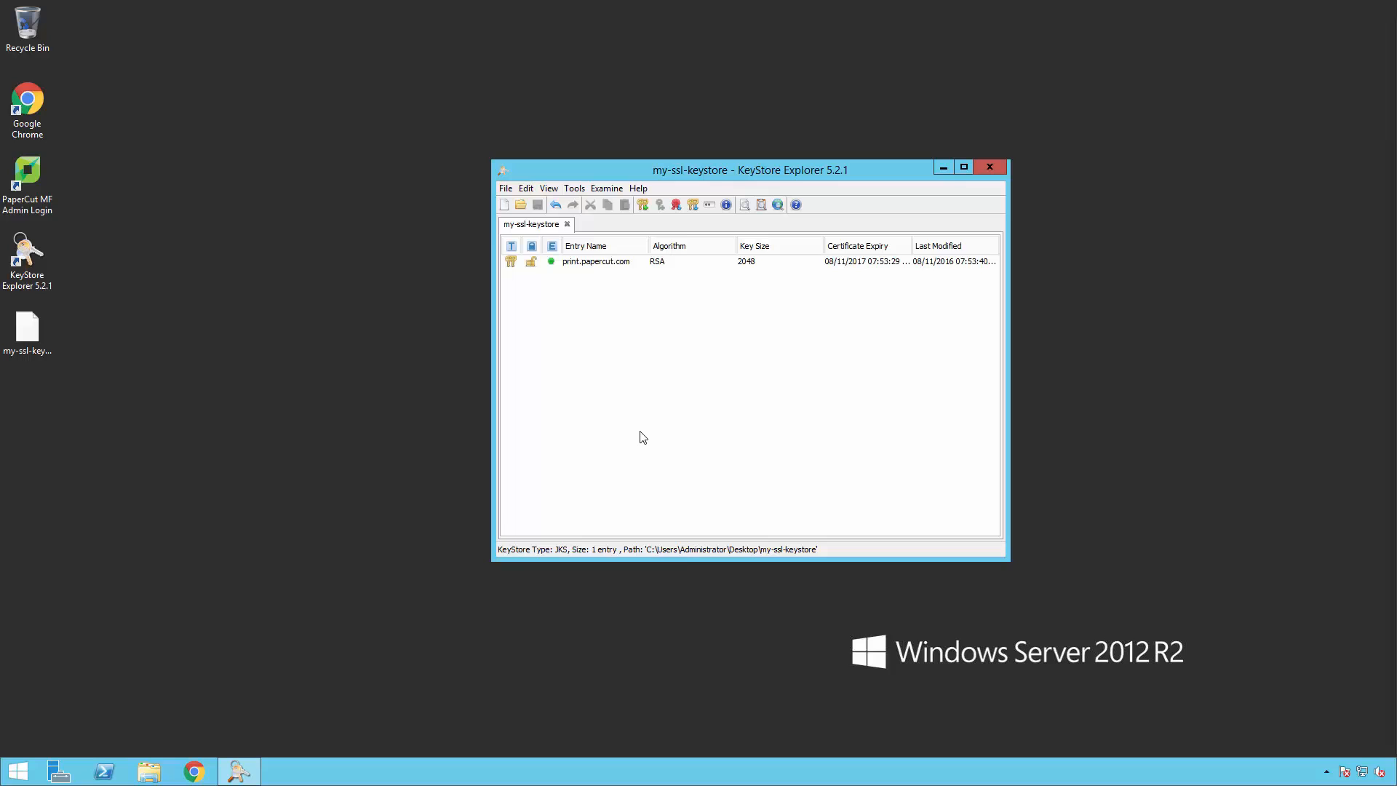
Step: Open the context menu of the print.papercut.com RSA key pair entry in my-ssl-keystore
{"action": "right_click", "coordinate": [596, 260]}
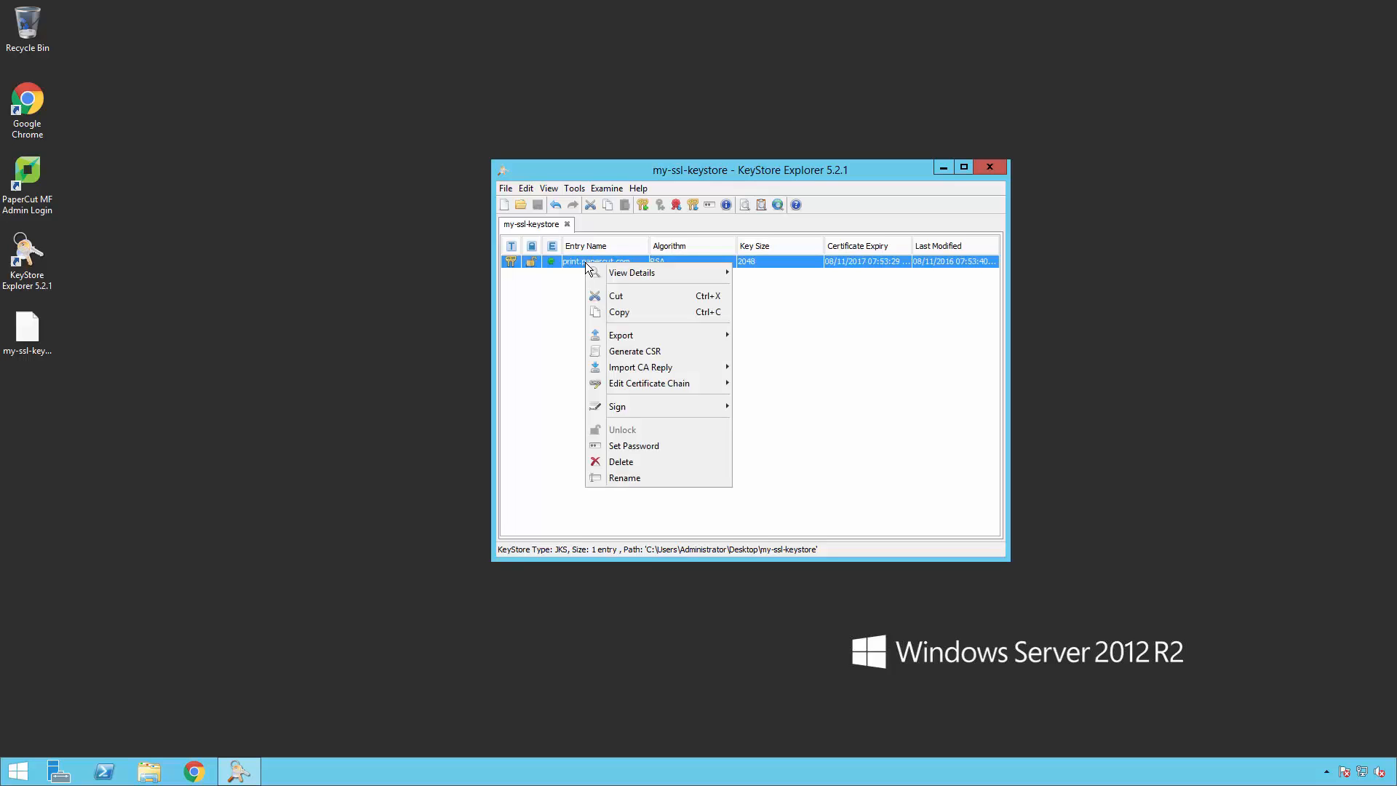
{"action": "mouse_move", "coordinate": [666, 358]}
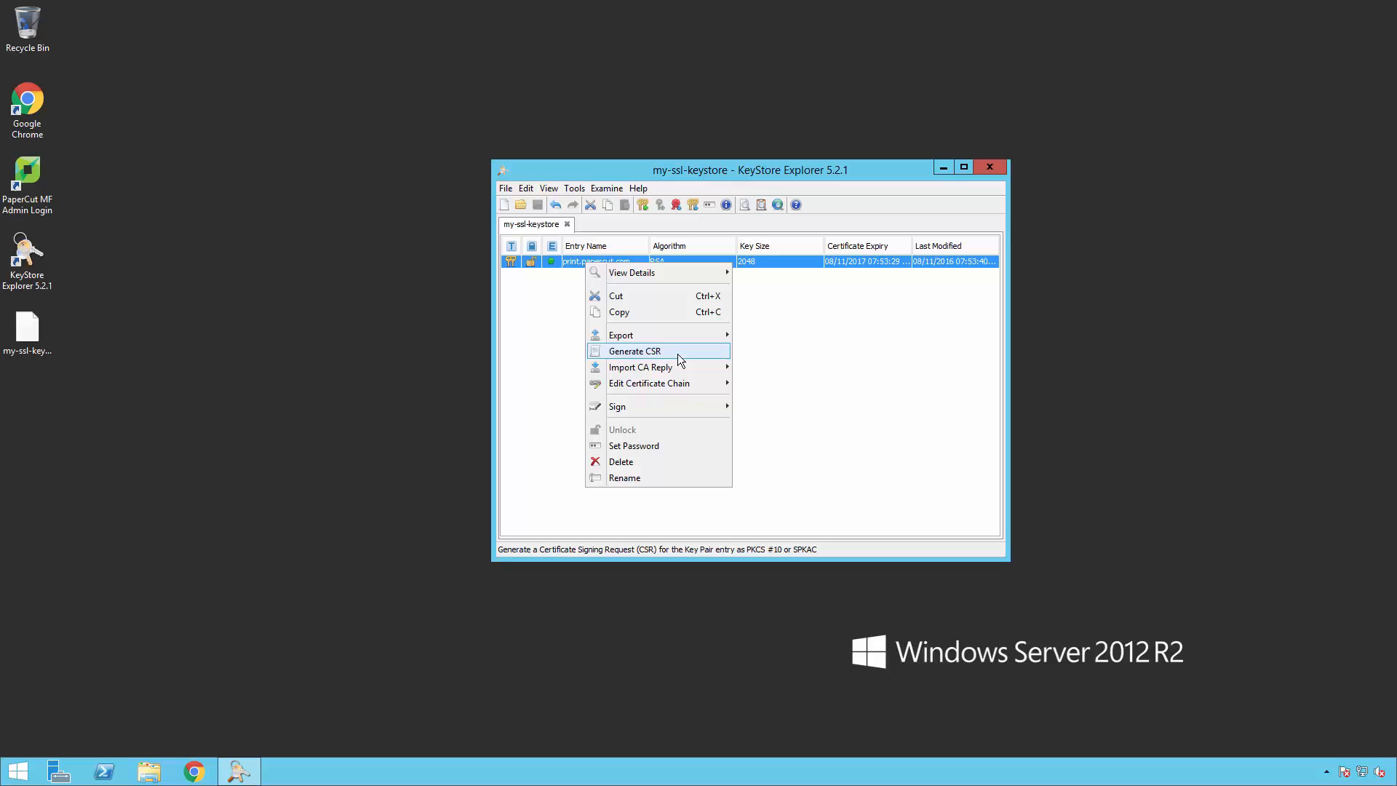
Step: Generate a PKCS #10, SHA-256 with RSA CSR, saved as print.papercut.com.csr on the desktop
{"action": "left_click", "coordinate": [635, 351]}
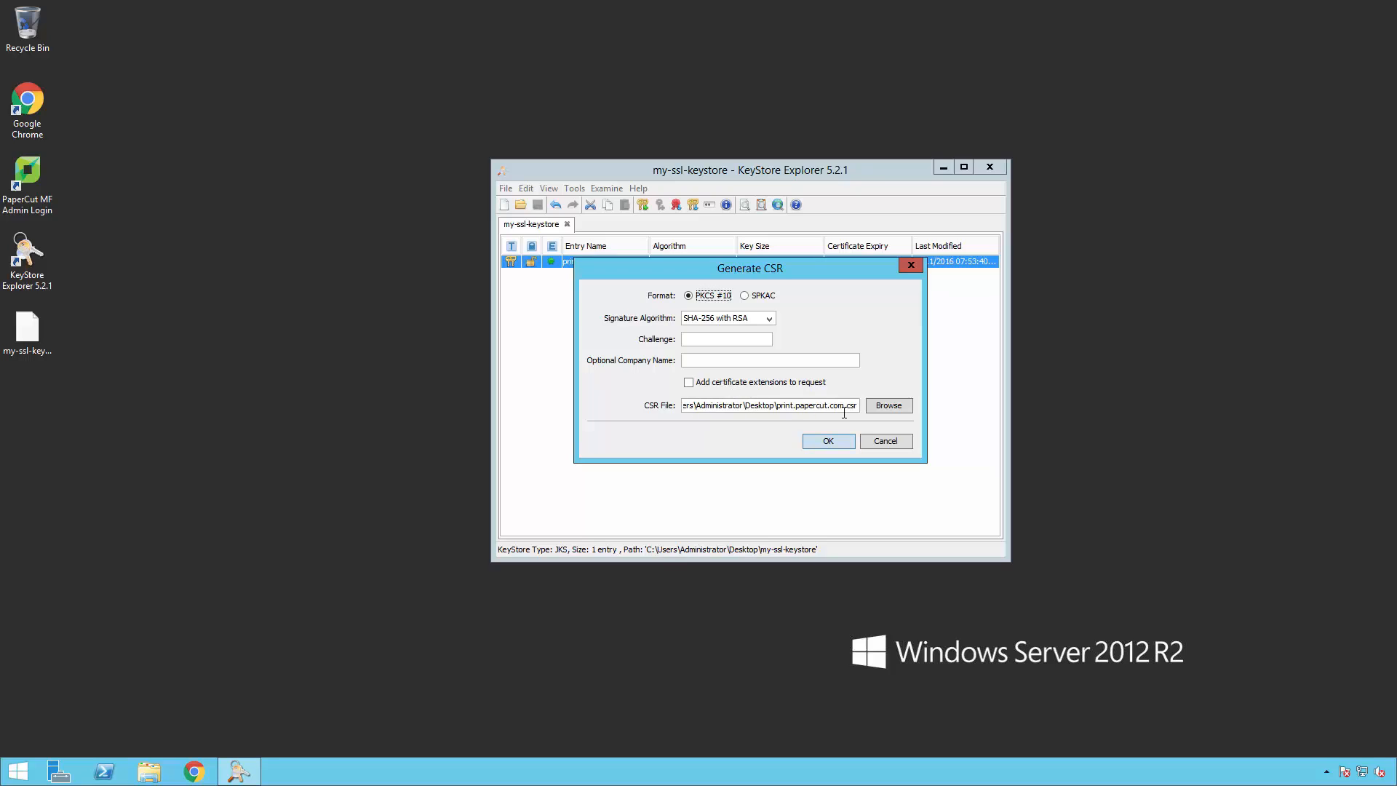
{"action": "left_click", "coordinate": [828, 441]}
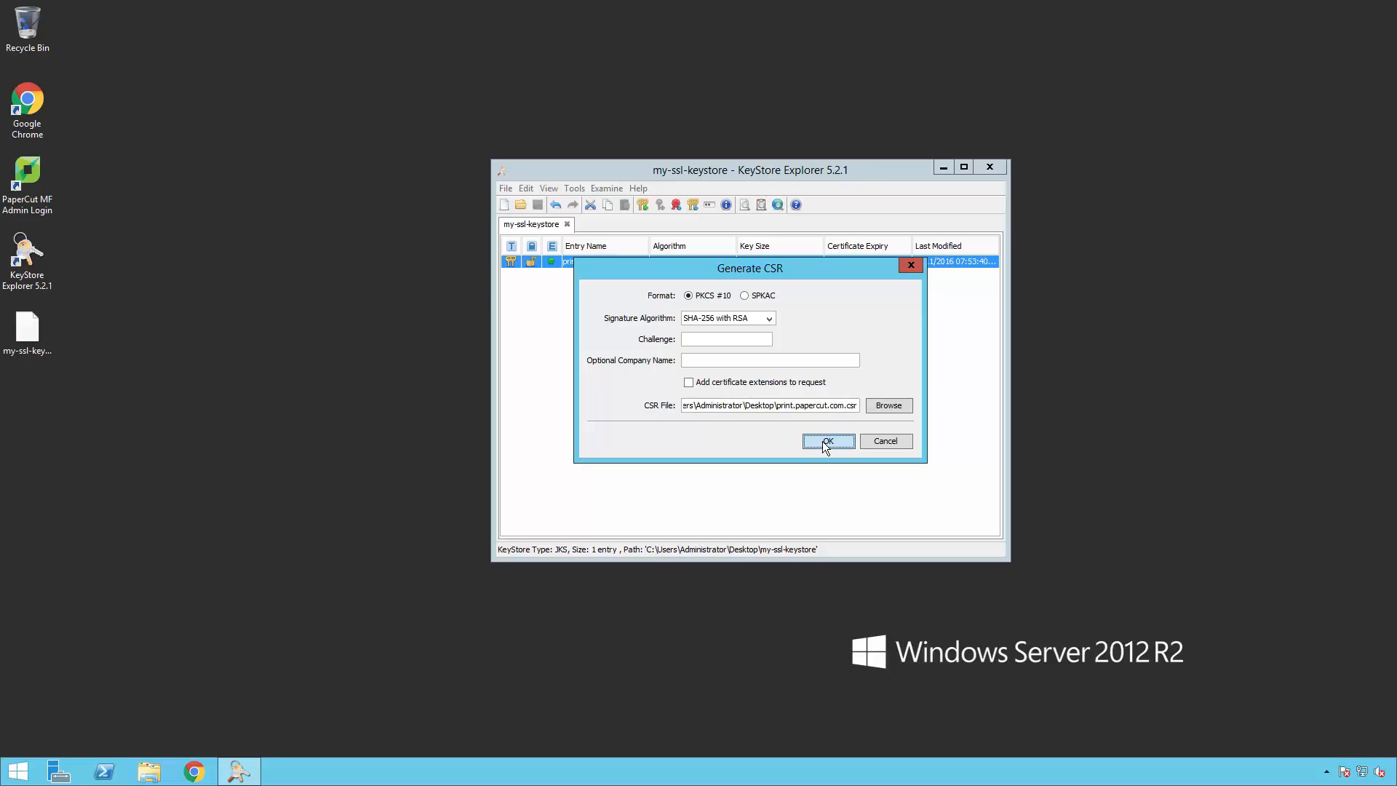
{"action": "left_click", "coordinate": [827, 440]}
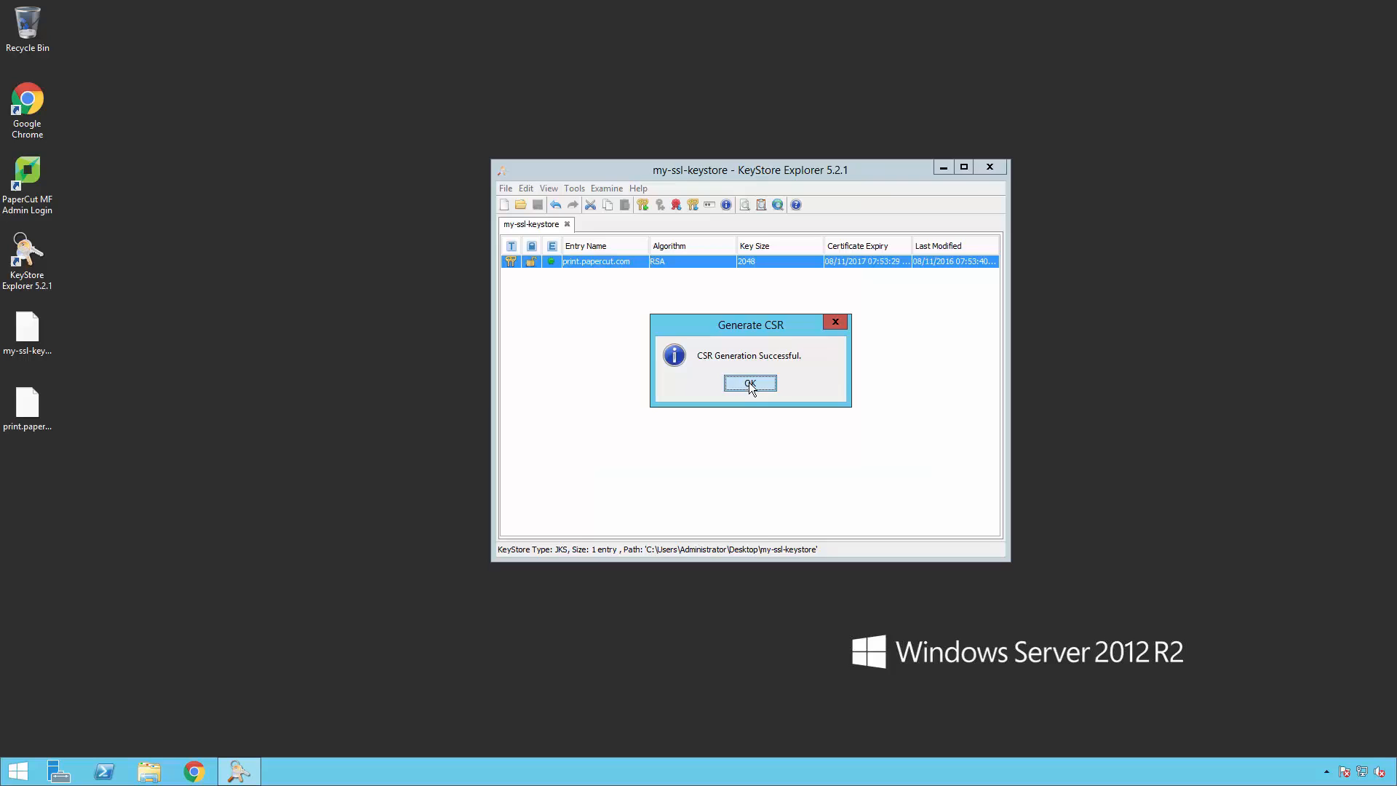
{"action": "left_click", "coordinate": [750, 382]}
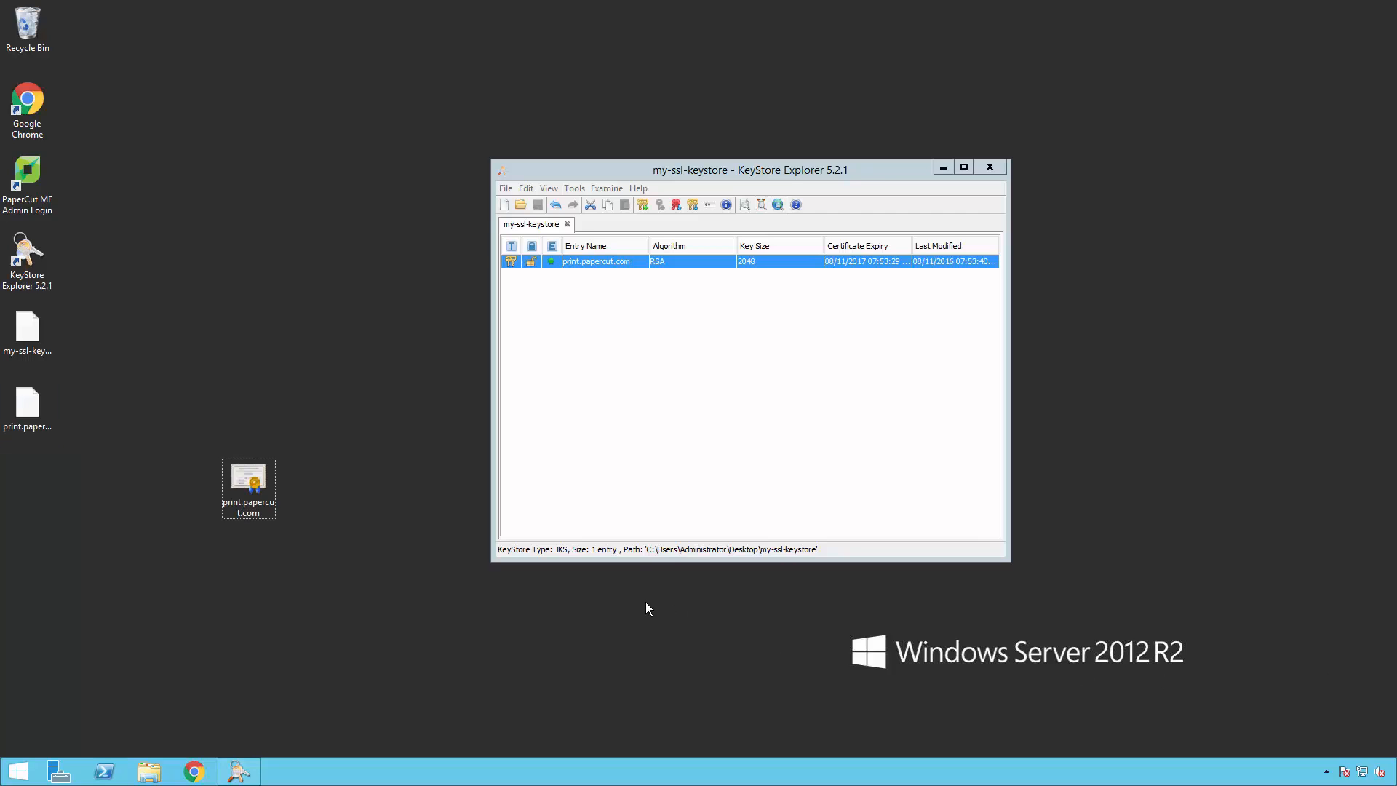
{"action": "left_click", "coordinate": [249, 488]}
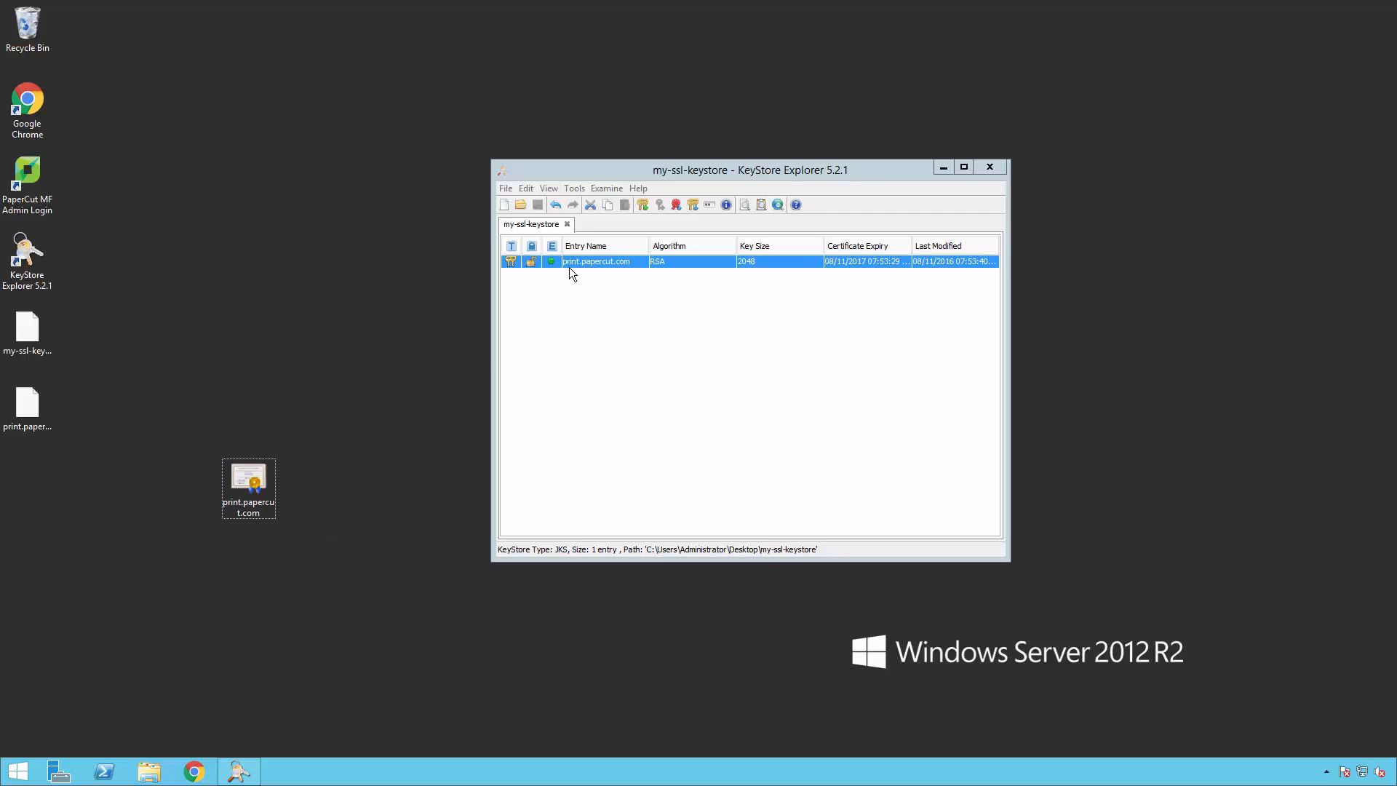
{"action": "right_click", "coordinate": [596, 261]}
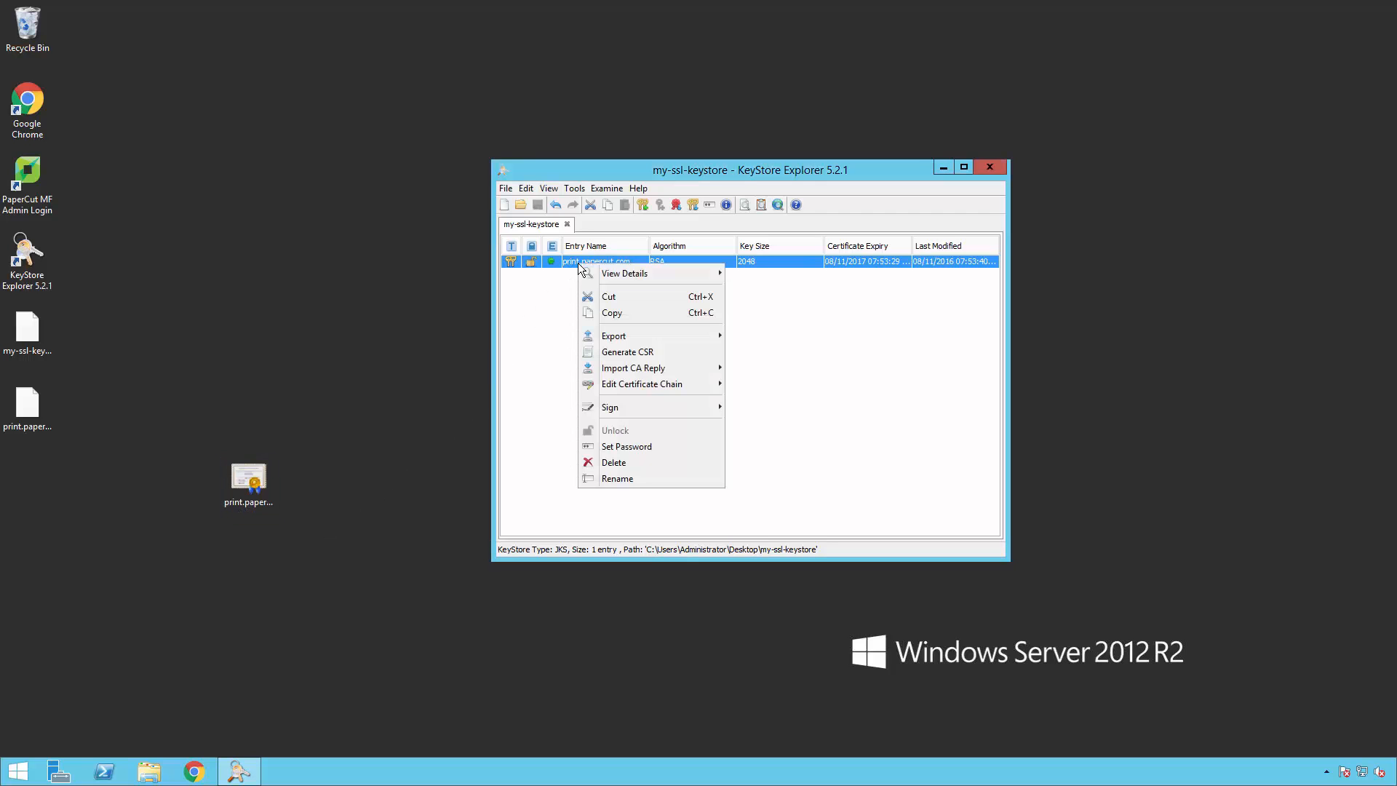
{"action": "mouse_move", "coordinate": [647, 368]}
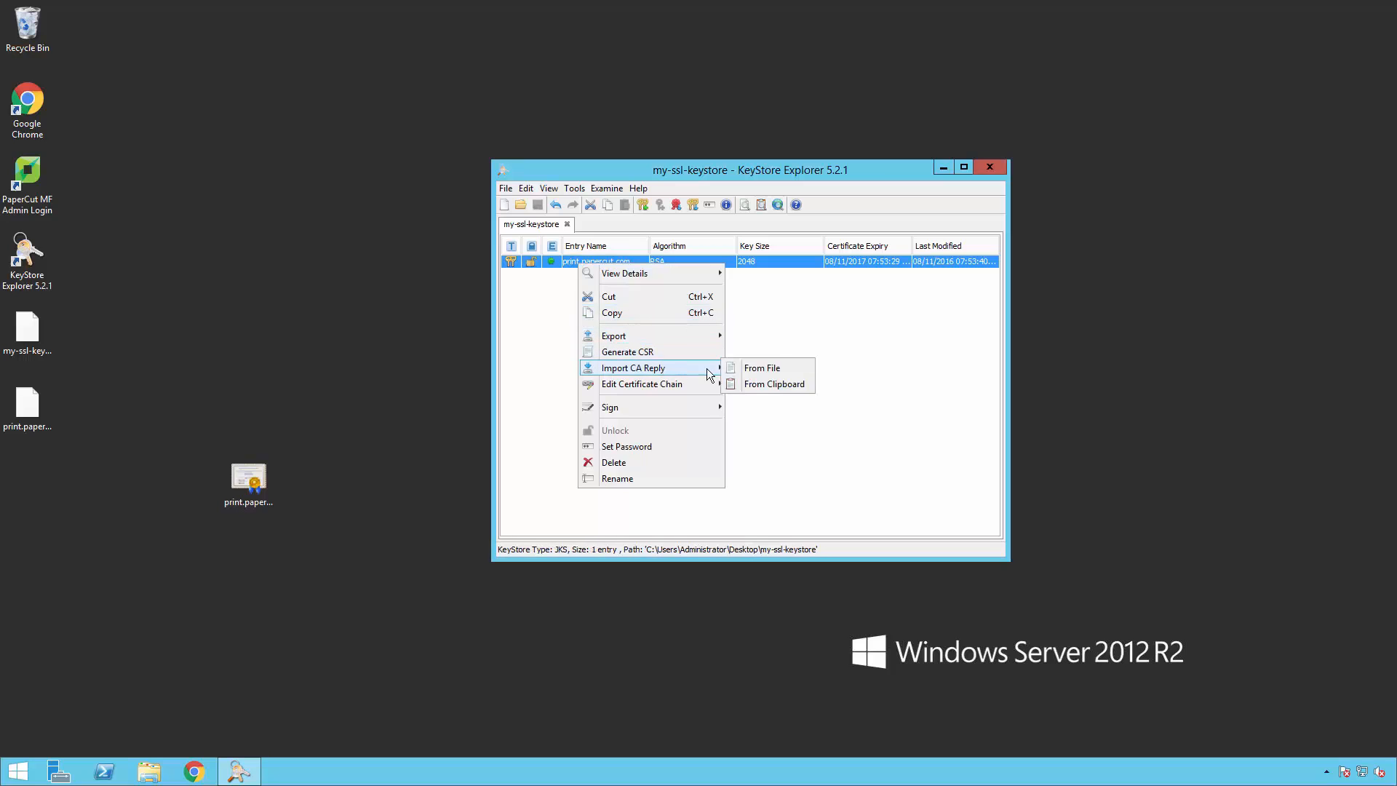
Step: Import the print.papercut.com CA reply file into the key pair entry
{"action": "left_click", "coordinate": [762, 367]}
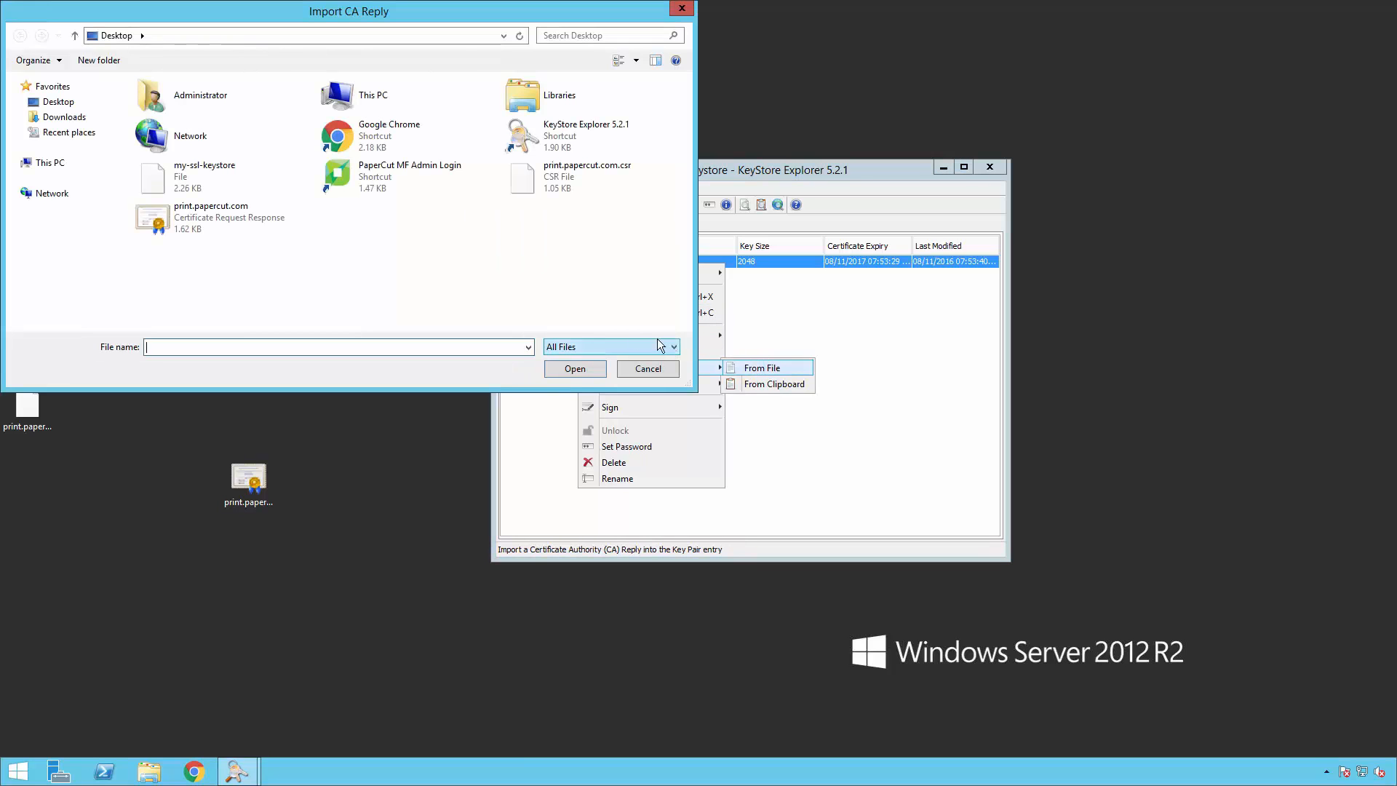
{"action": "left_click", "coordinate": [211, 216]}
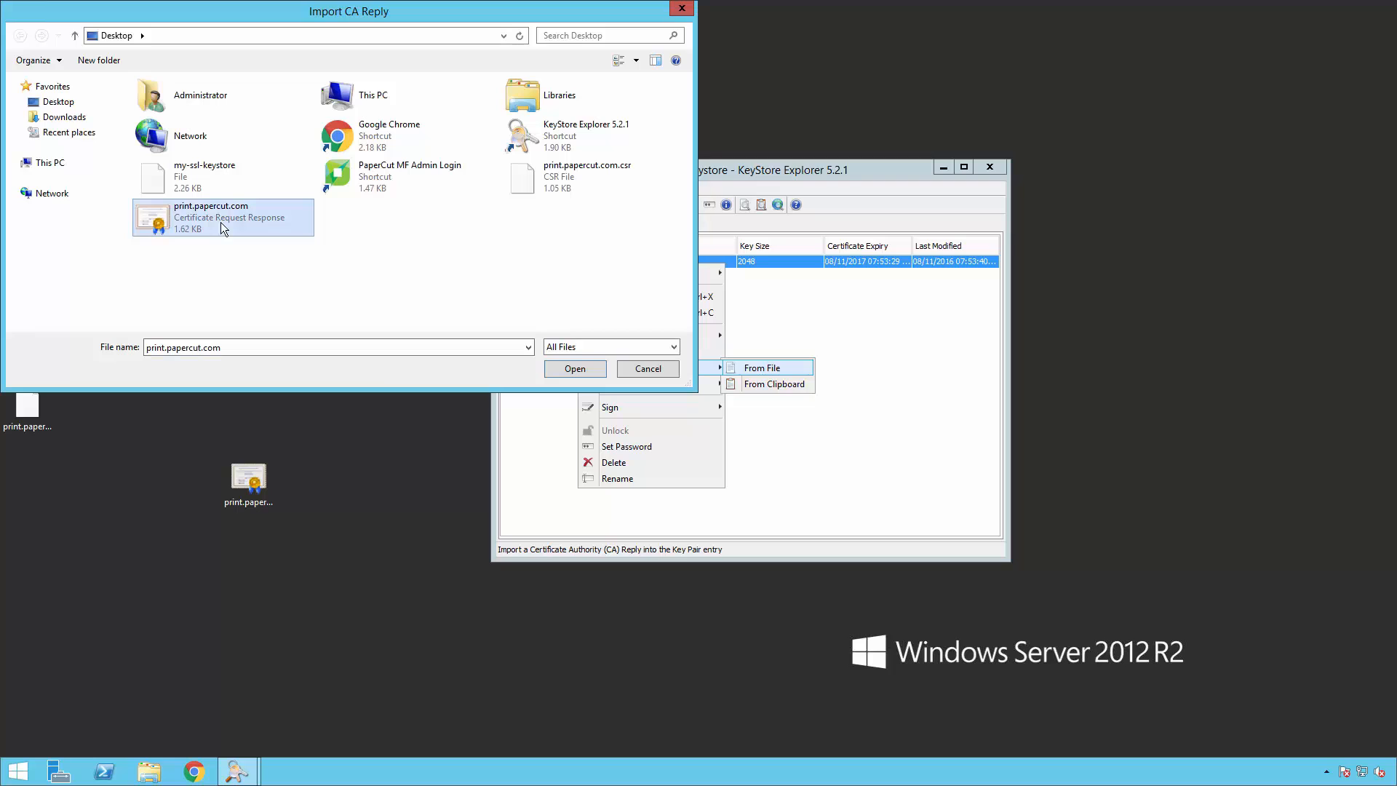
{"action": "mouse_move", "coordinate": [301, 231]}
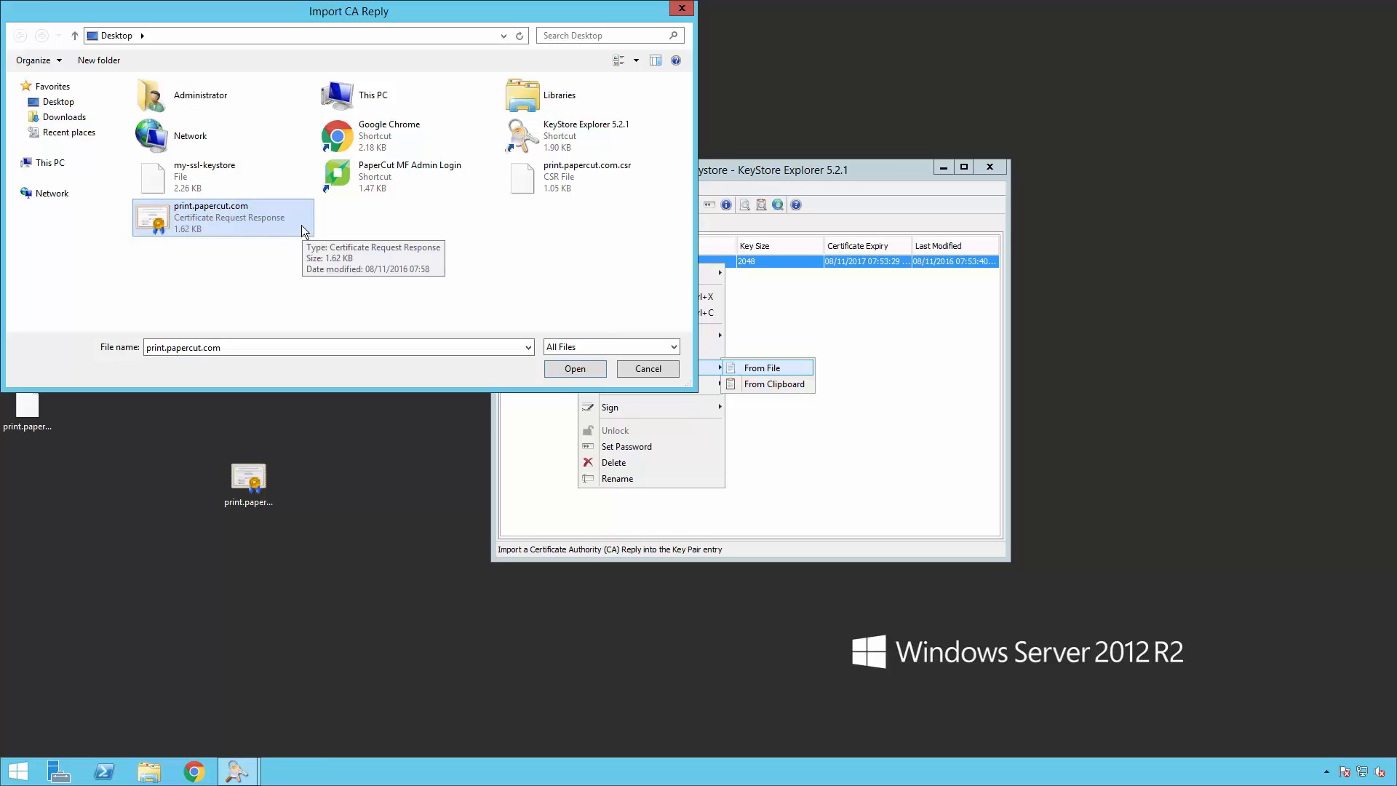
{"action": "left_click", "coordinate": [574, 368]}
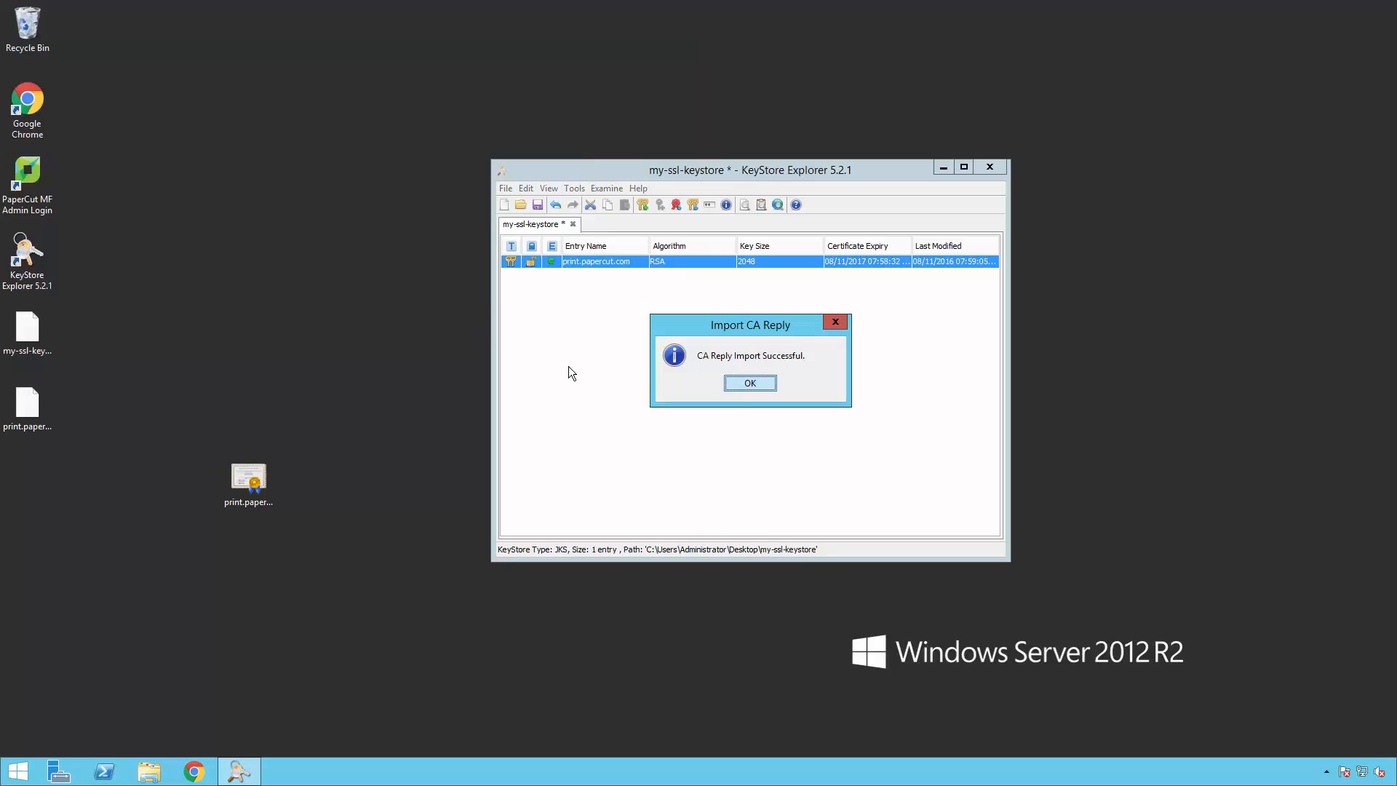
{"action": "left_click", "coordinate": [750, 383]}
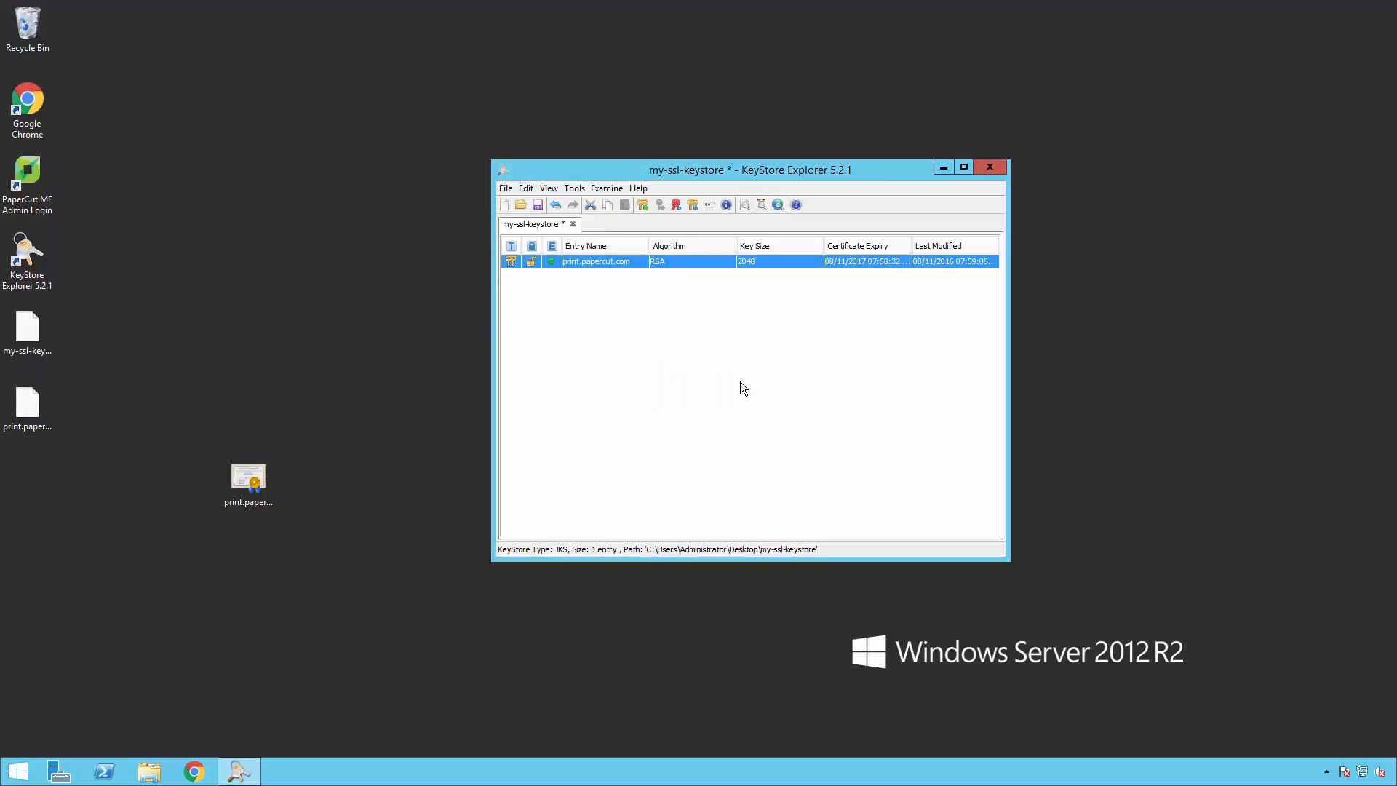
Step: Inspect both chain certificates, confirming internal.ca as issuer, and save my-ssl-keystore
{"action": "right_click", "coordinate": [596, 260]}
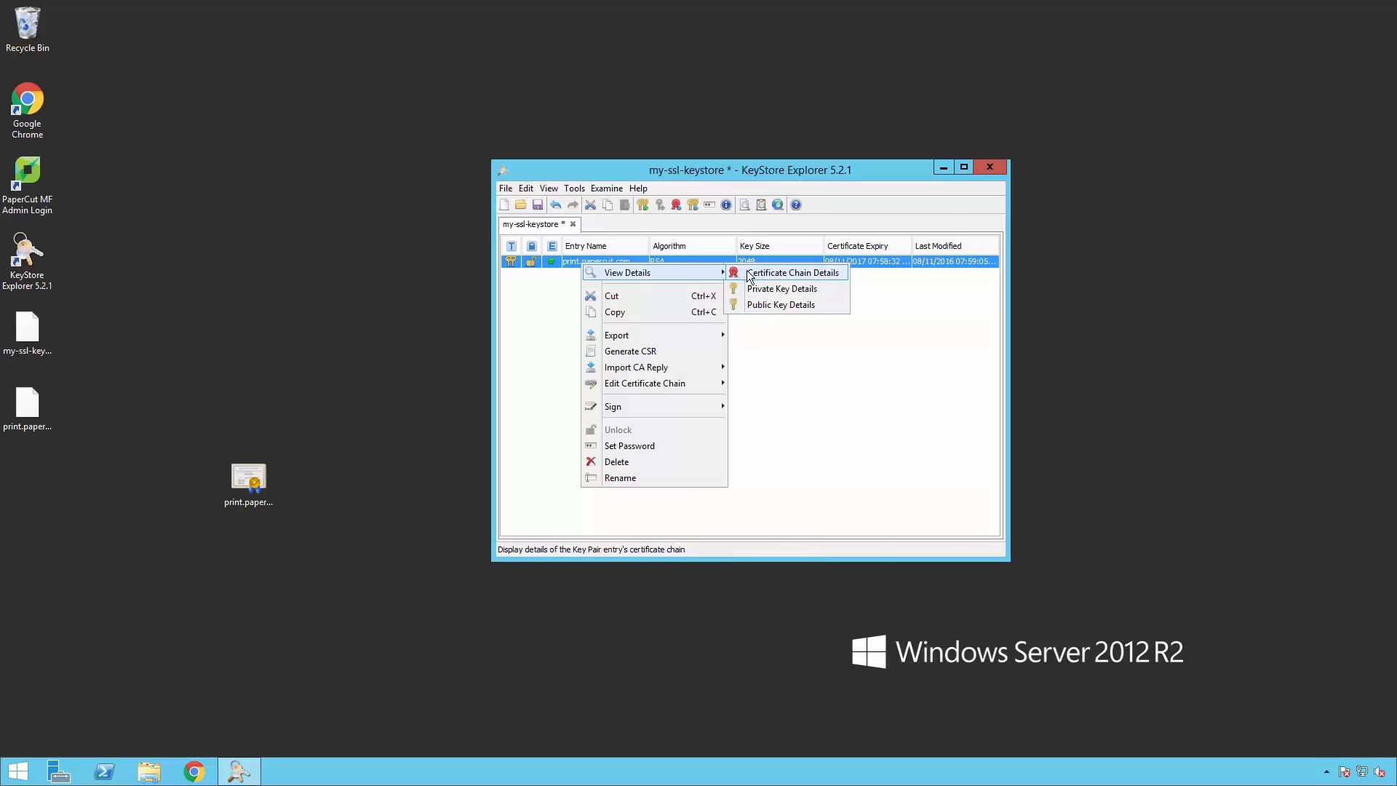
{"action": "left_click", "coordinate": [794, 272]}
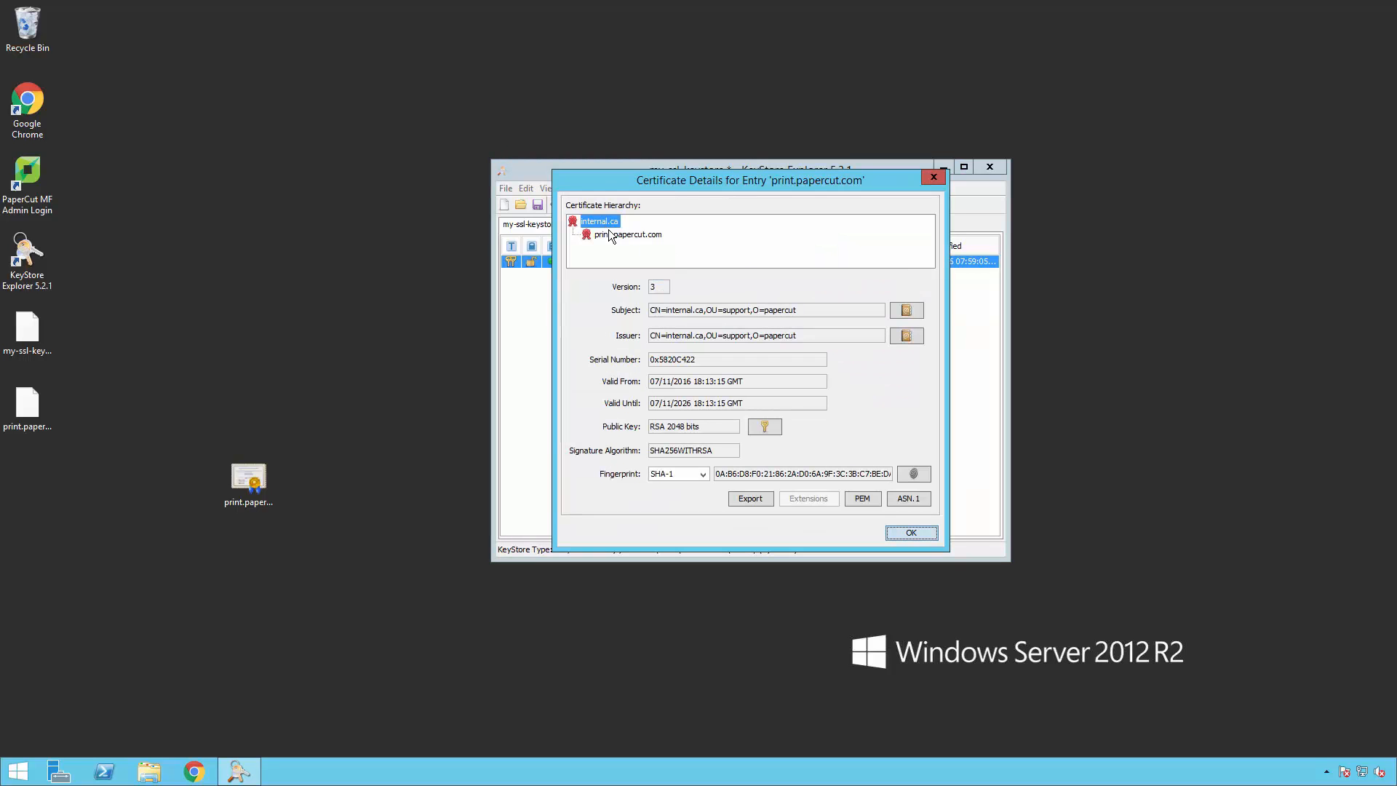
{"action": "left_click", "coordinate": [628, 234]}
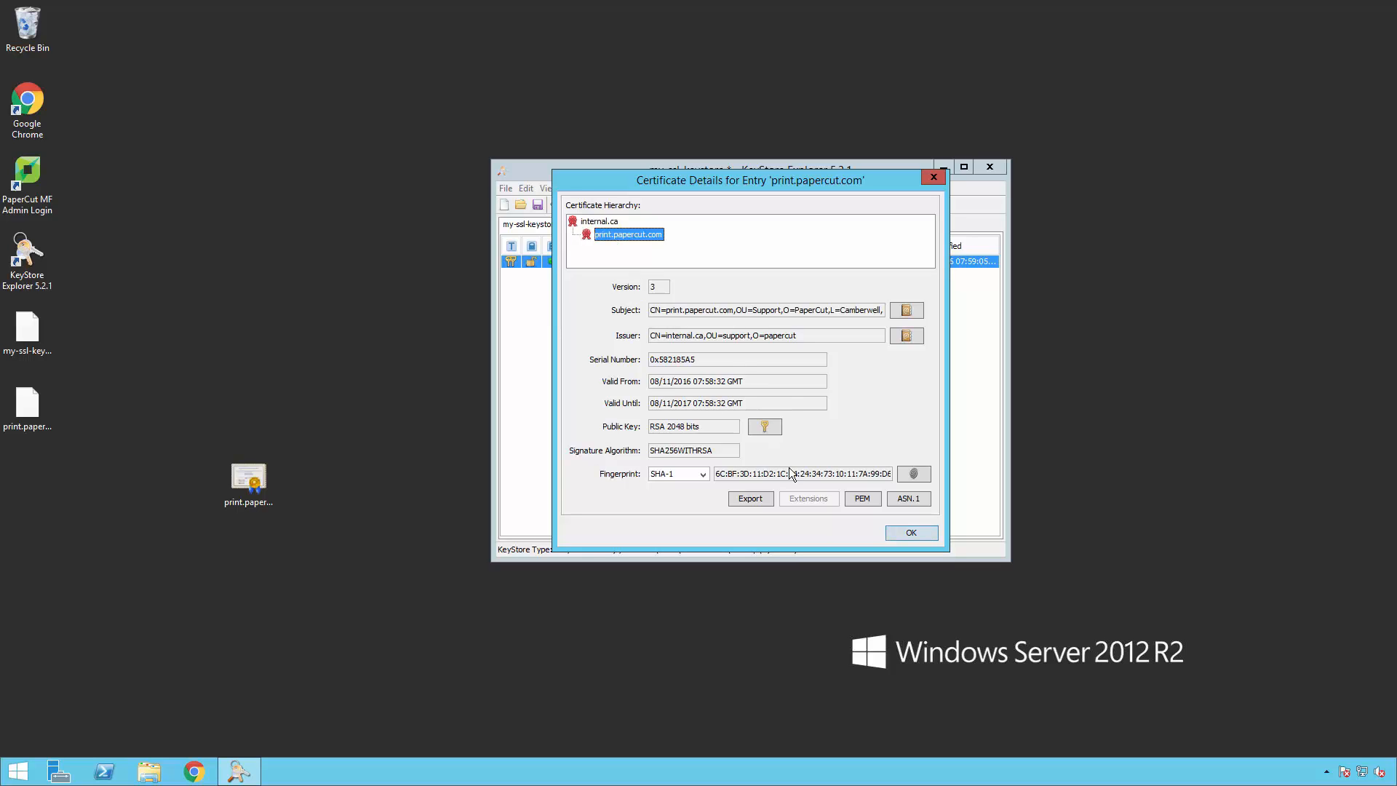
{"action": "left_click", "coordinate": [911, 533]}
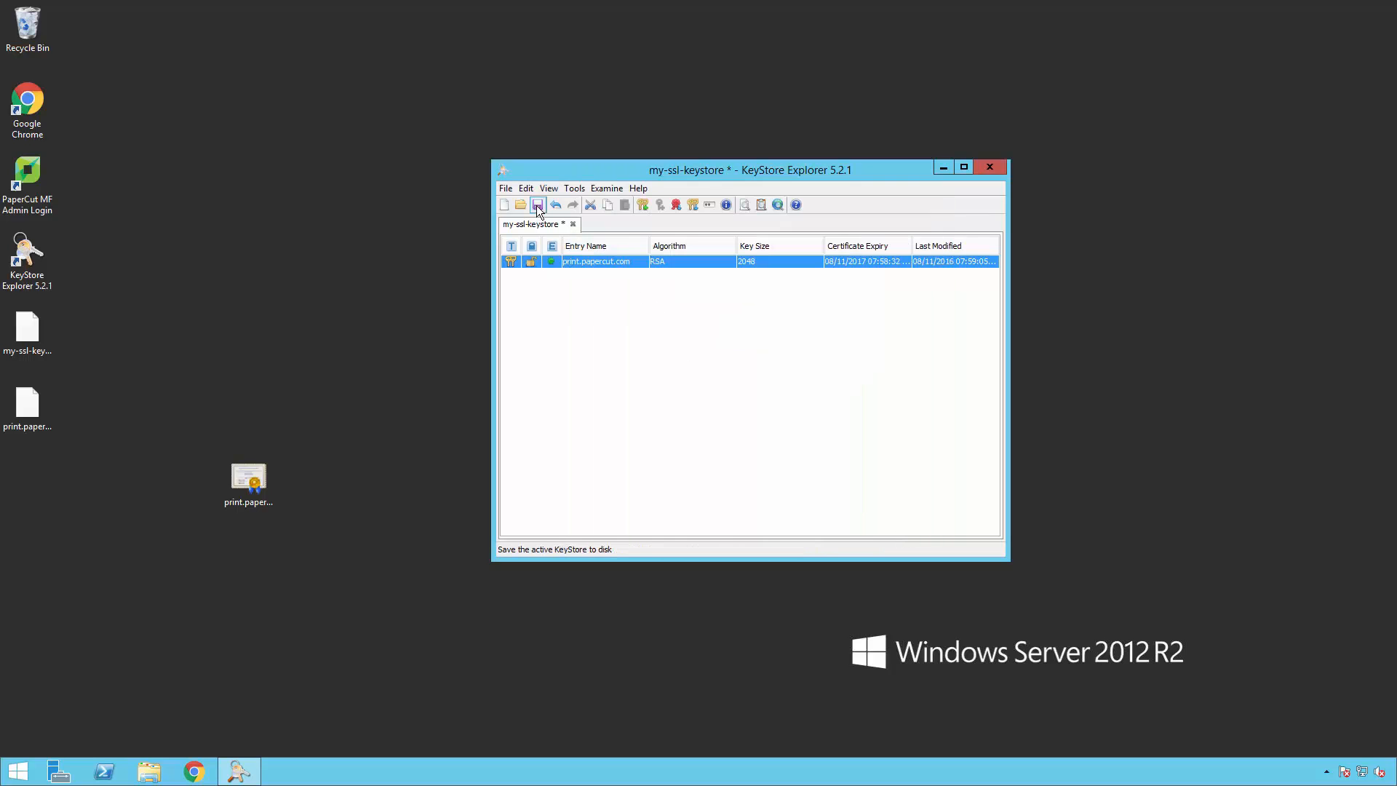
{"action": "left_click", "coordinate": [538, 204]}
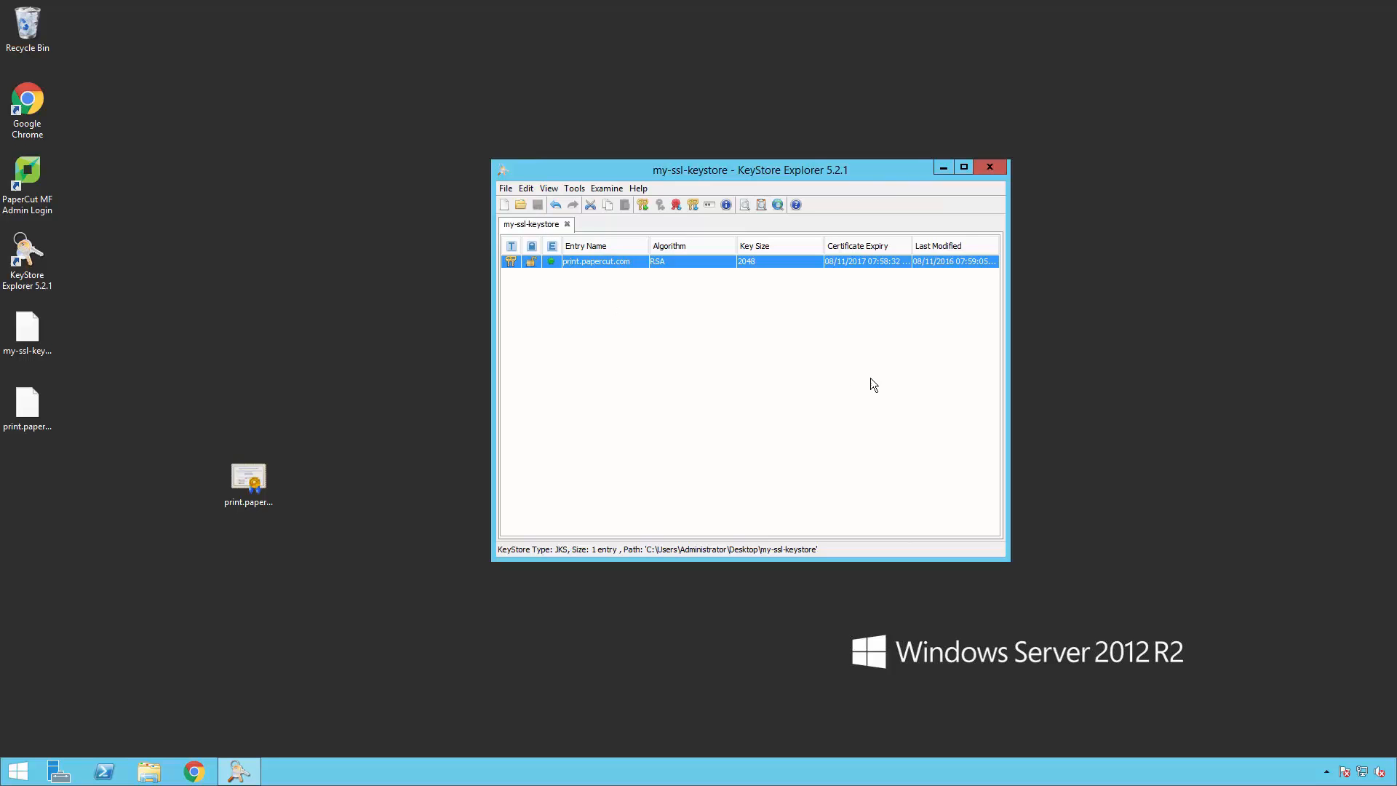